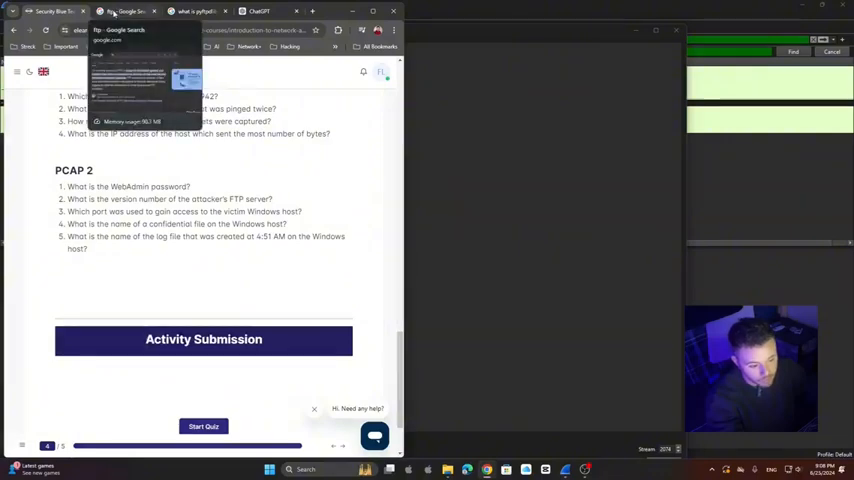
Switch from the Chrome question list to the Wireshark packet capture window
{"action": "left_click", "coordinate": [128, 12]}
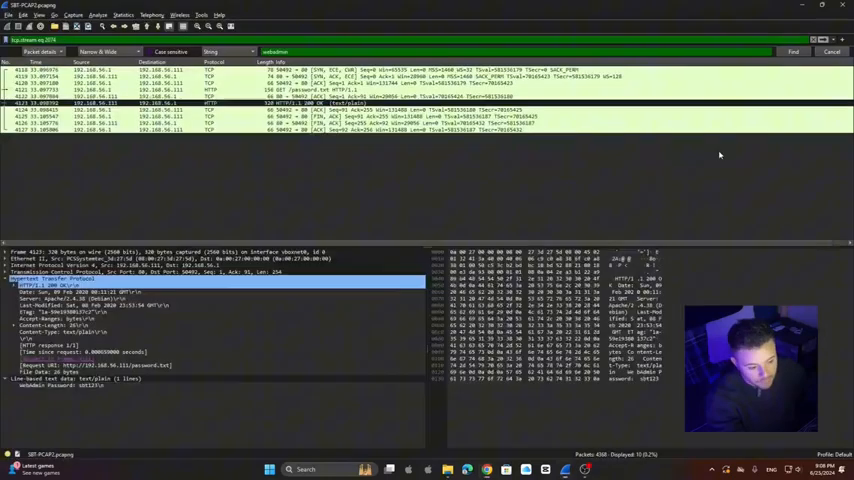
{"action": "left_click", "coordinate": [832, 52]}
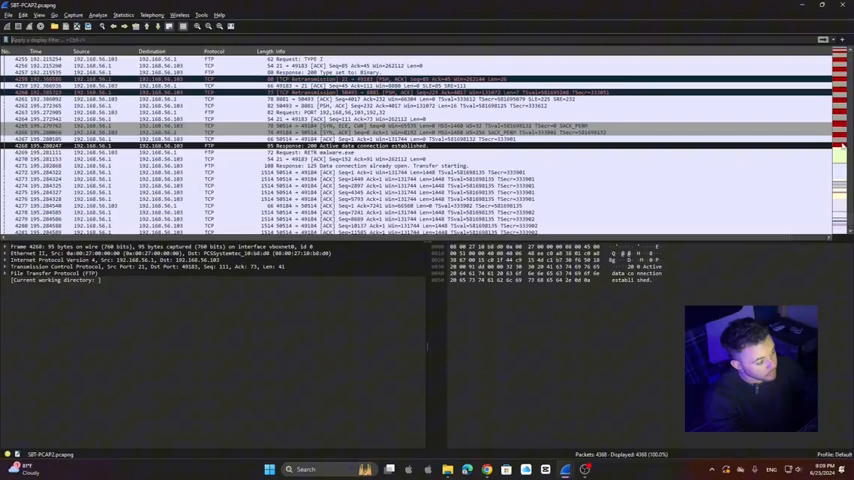
{"action": "scroll", "scroll_direction": "down", "scroll_amount": 3}
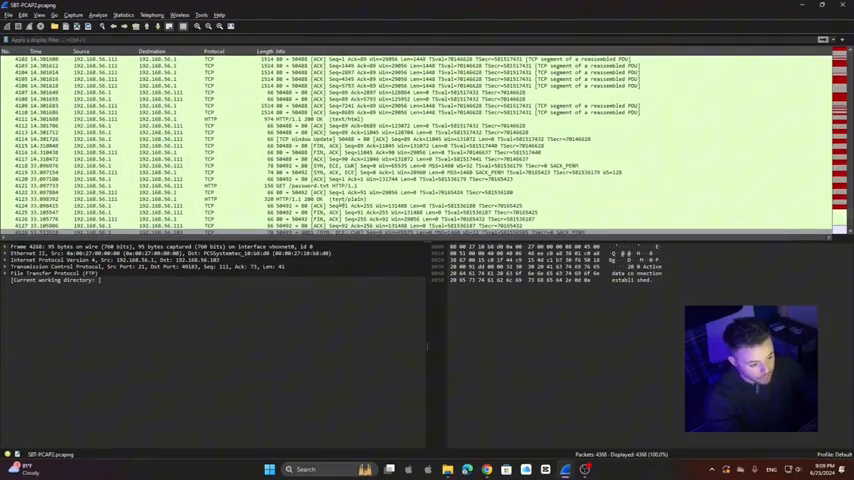
{"action": "left_click", "coordinate": [300, 186]}
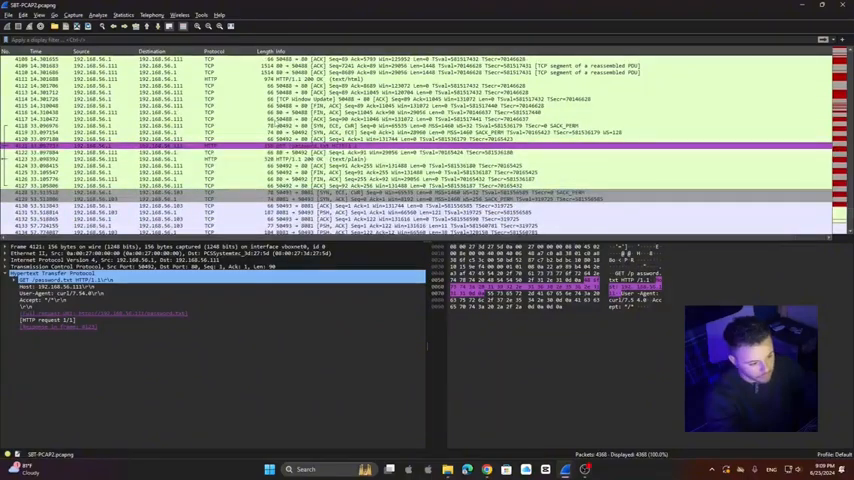
{"action": "scroll", "scroll_direction": "down", "scroll_amount": 3}
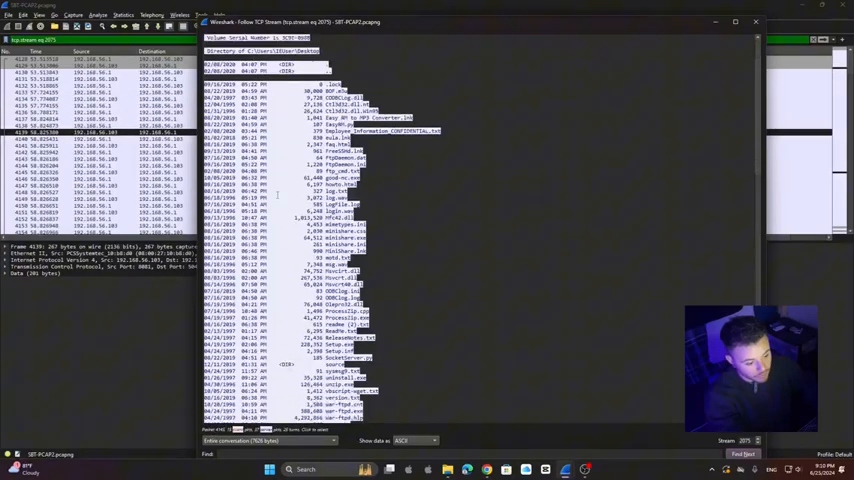
Scroll the followed TCP stream to read the Windows host's directory listing
{"action": "scroll", "scroll_direction": "down", "scroll_amount": 3}
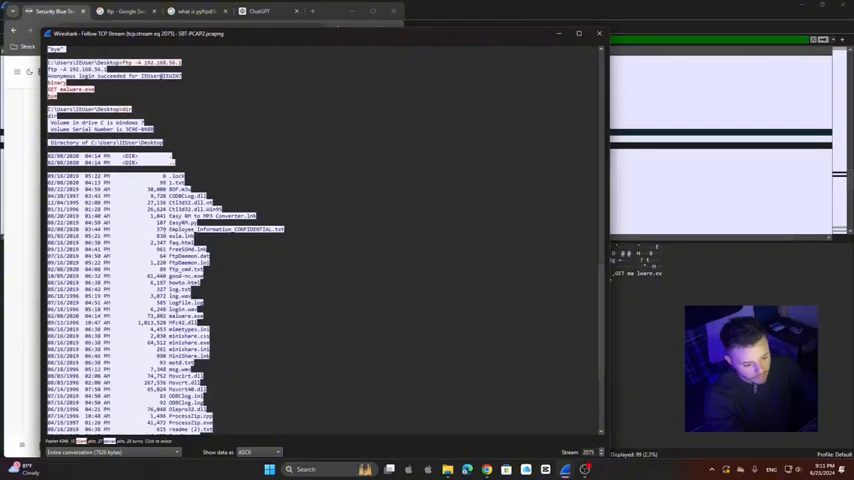
{"action": "scroll", "scroll_direction": "down", "scroll_amount": 3}
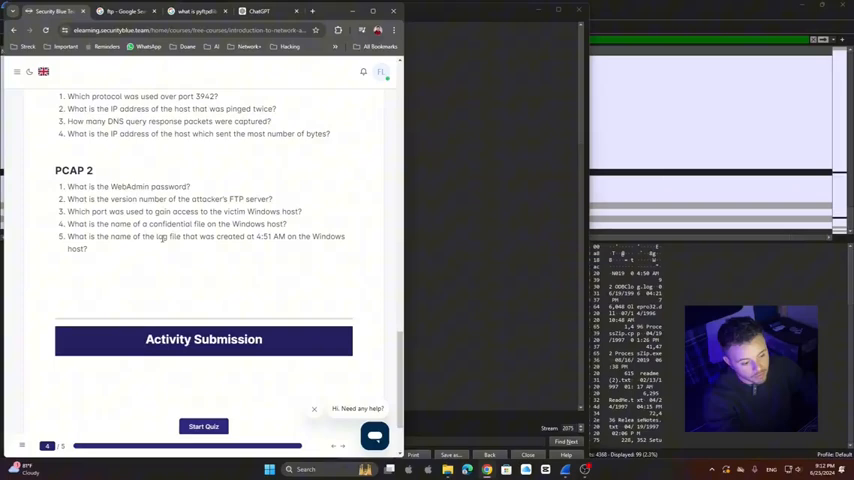
Highlight the 4:51 AM time in the log file question to reread it
{"action": "double_click", "coordinate": [168, 236]}
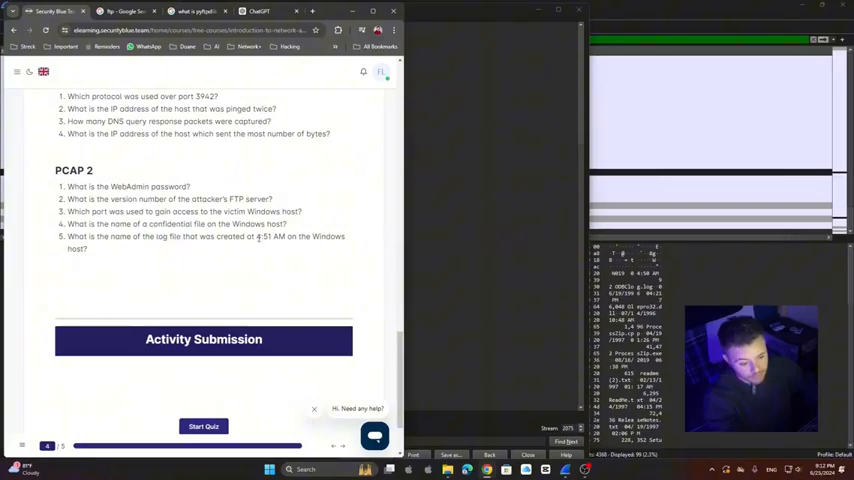
{"action": "double_click", "coordinate": [268, 236]}
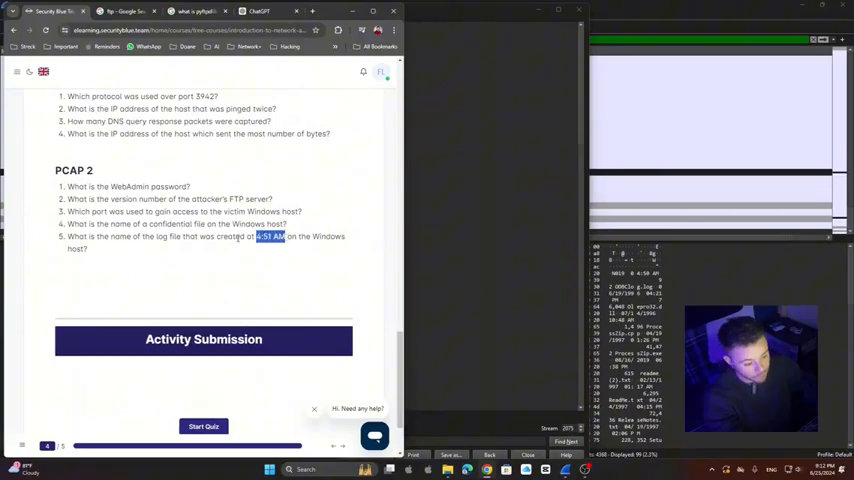
{"action": "double_click", "coordinate": [160, 236]}
{"action": "type", "text": "4:51"}
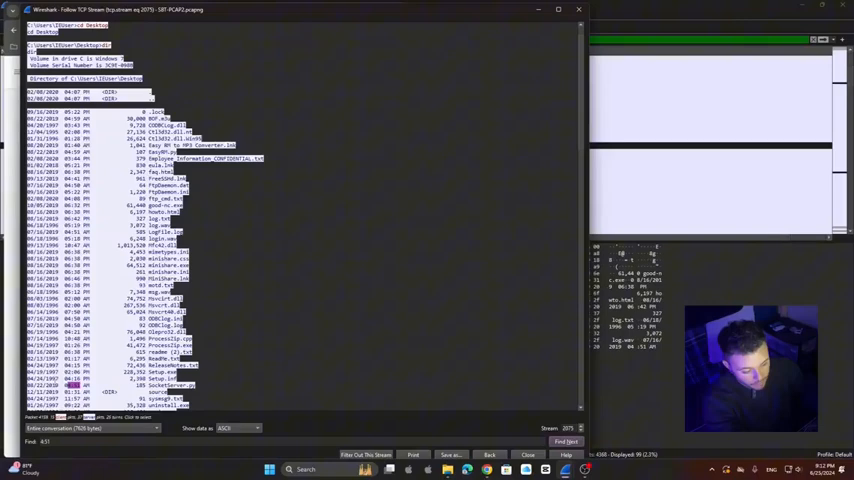
Scroll through the captured dir output looking for the file created at 4:51 AM
{"action": "scroll", "scroll_direction": "down", "scroll_amount": 3}
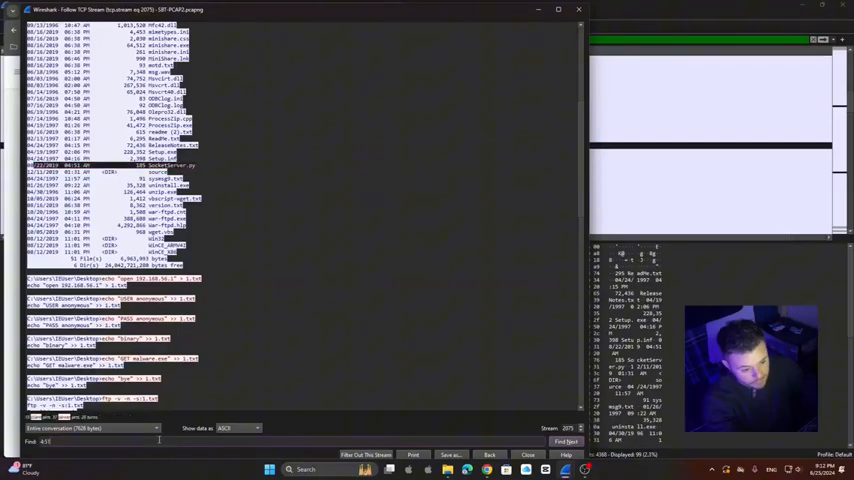
{"action": "scroll", "scroll_direction": "down", "scroll_amount": 3}
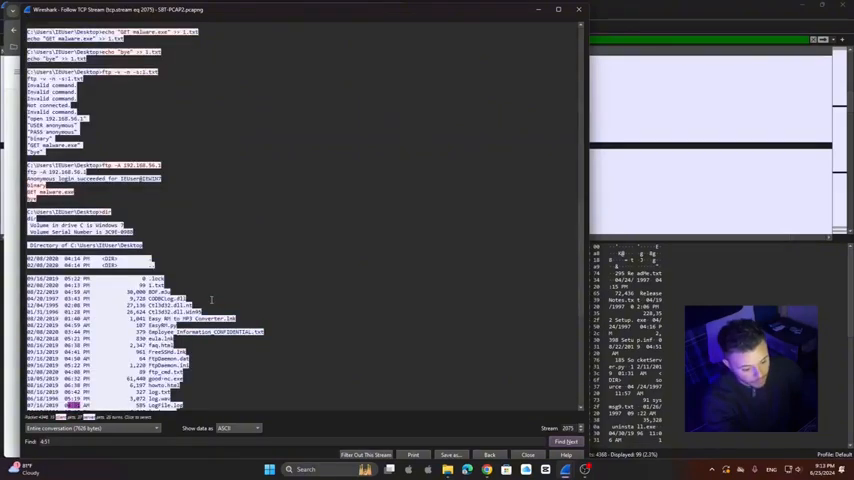
{"action": "scroll", "scroll_direction": "down", "scroll_amount": 3}
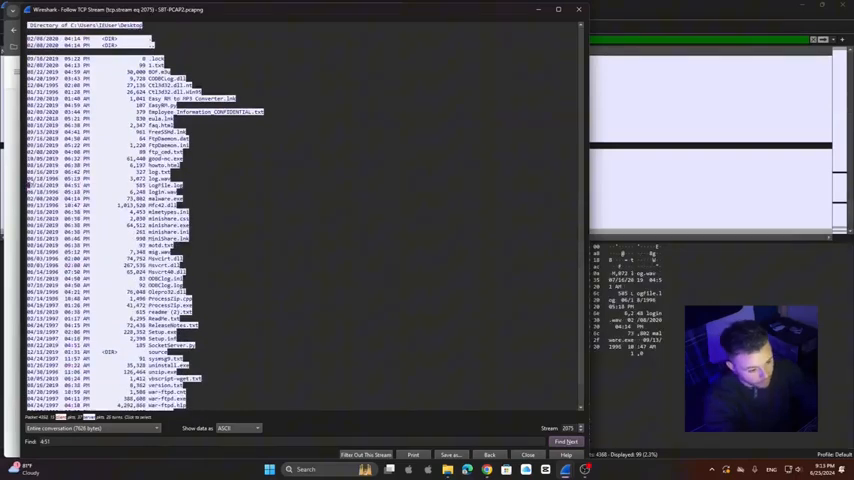